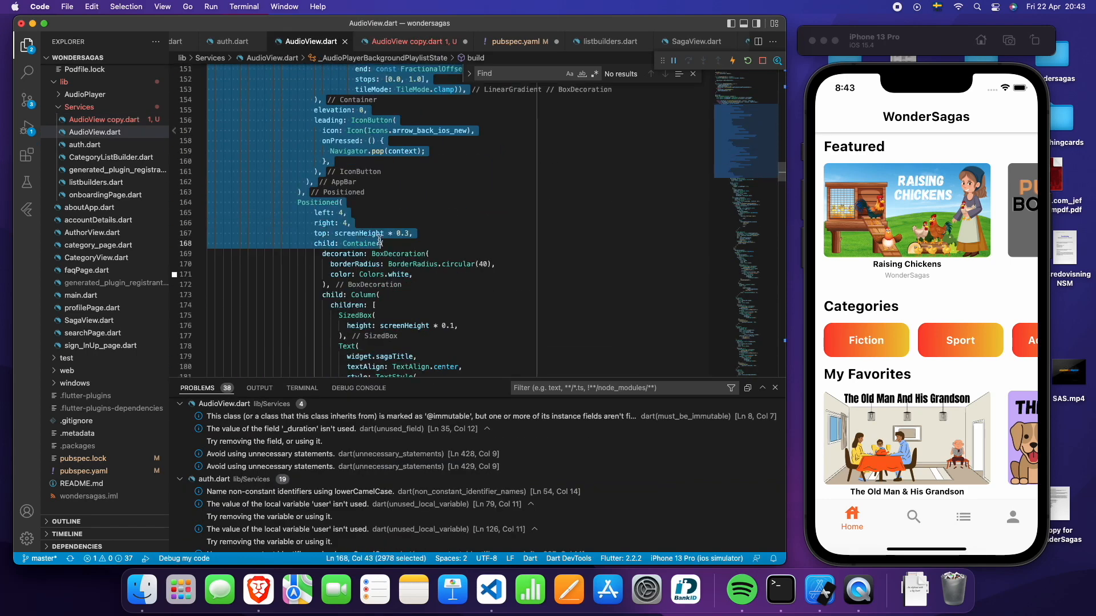
# - Set main.dart's home to the AudioView widget and hot restart so the simulator shows the orange gradient page
pyautogui.click(409, 41)
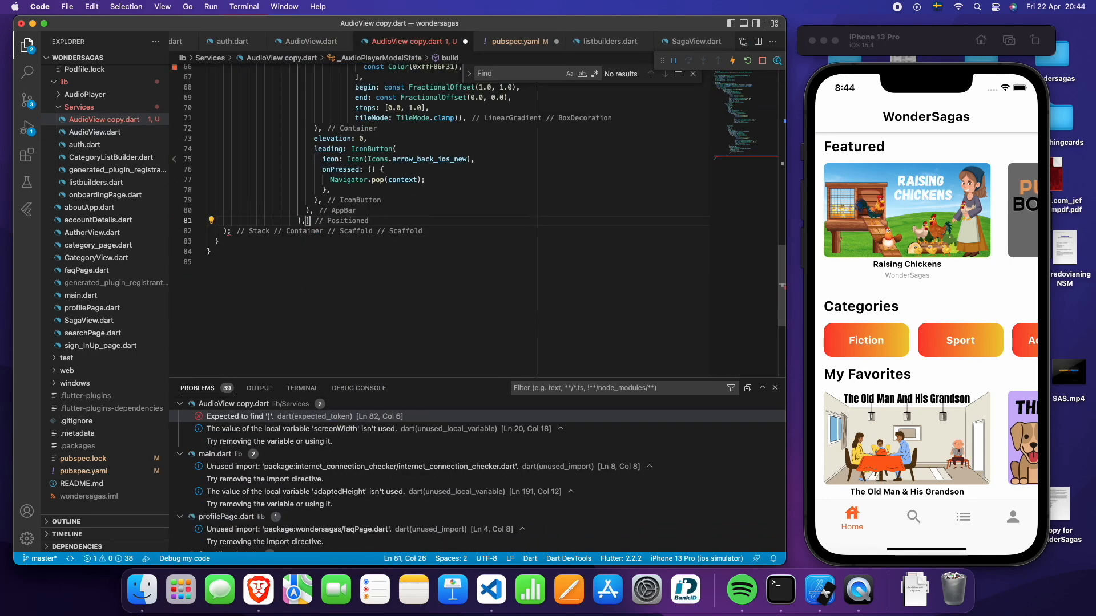
pyautogui.click(635, 41)
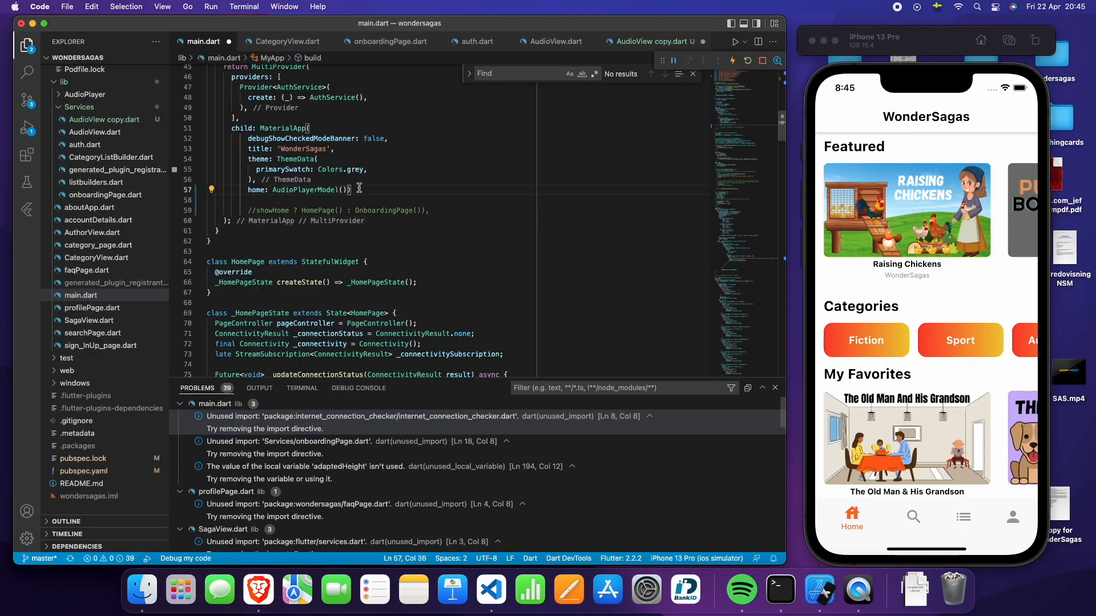
pyautogui.click(723, 41)
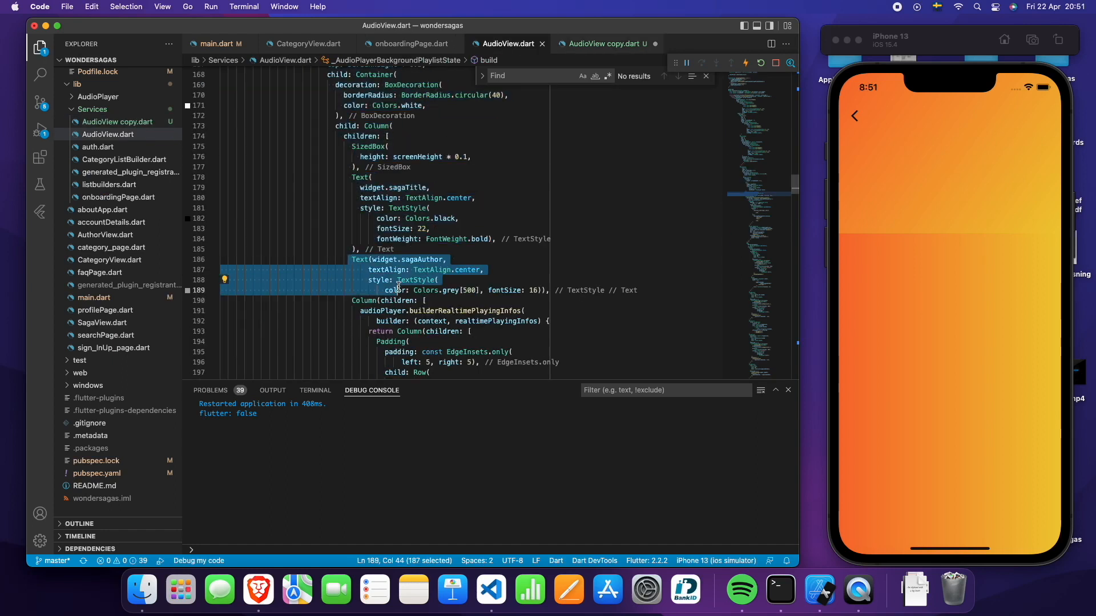
pyautogui.click(408, 44)
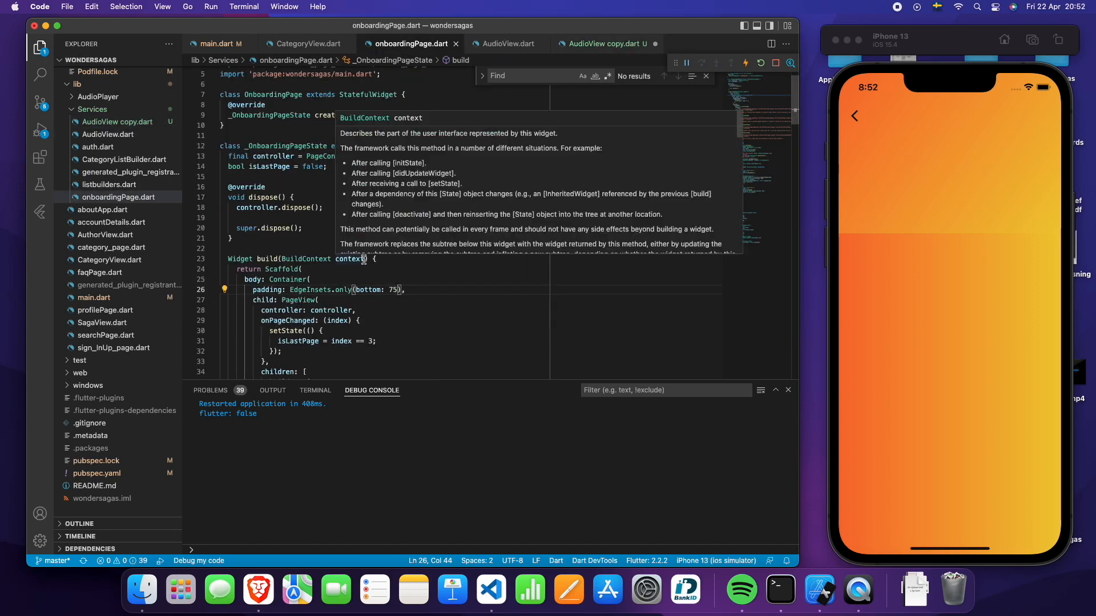
pyautogui.click(505, 43)
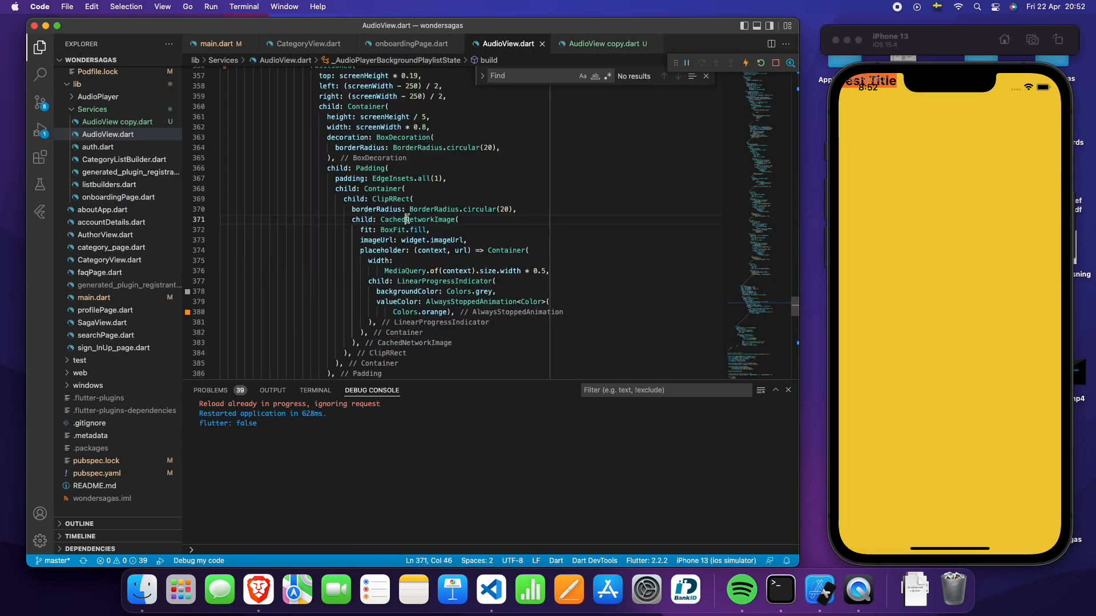
pyautogui.click(605, 44)
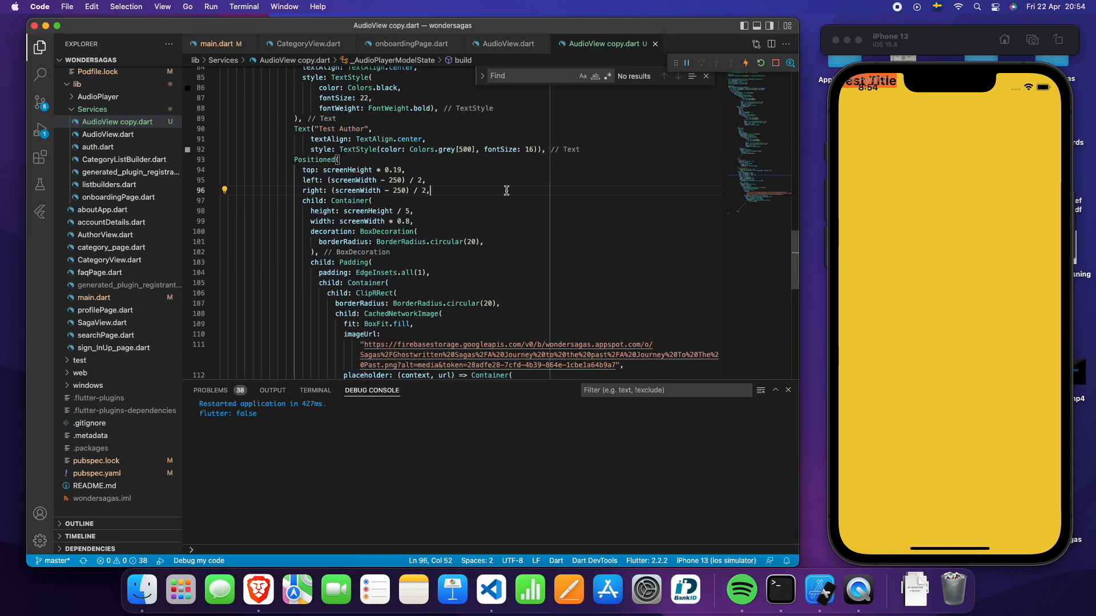
pyautogui.click(507, 44)
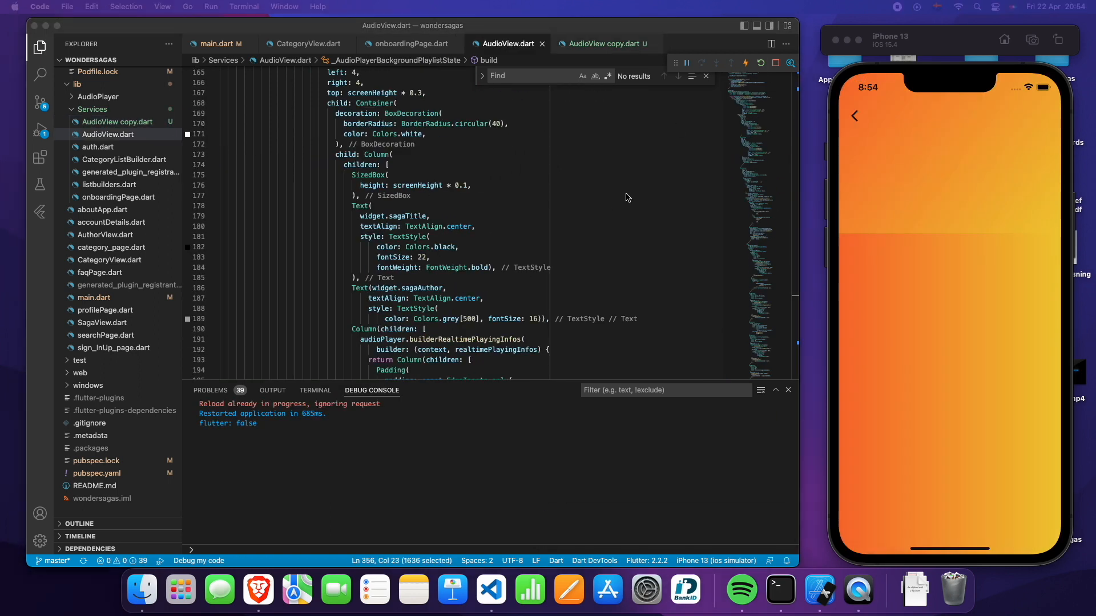